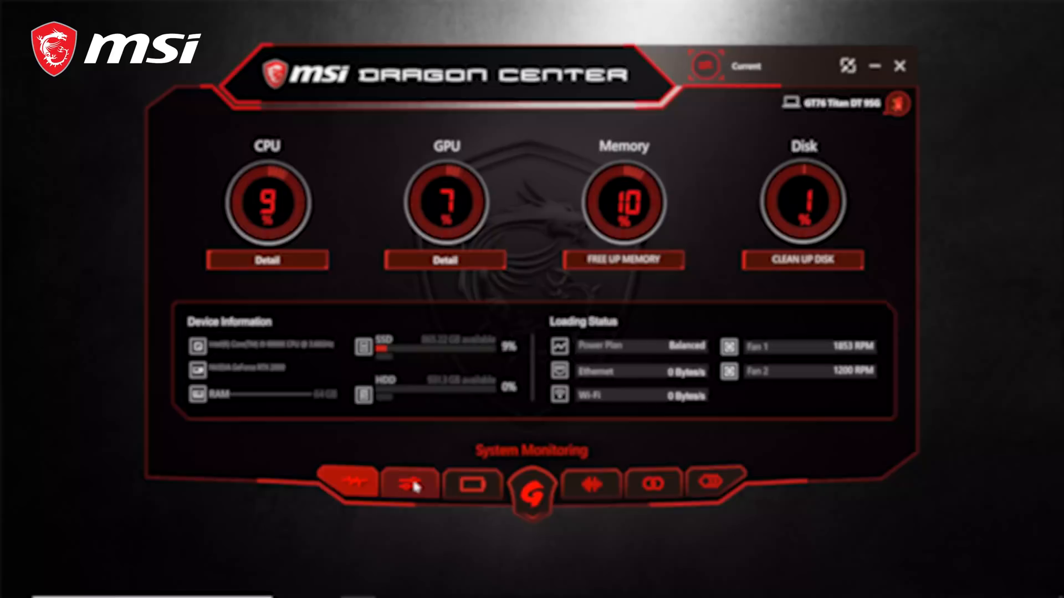
# Switch to the System Tuner page showing the Current profile's Shift and Fan Speed
pyautogui.click(410, 483)
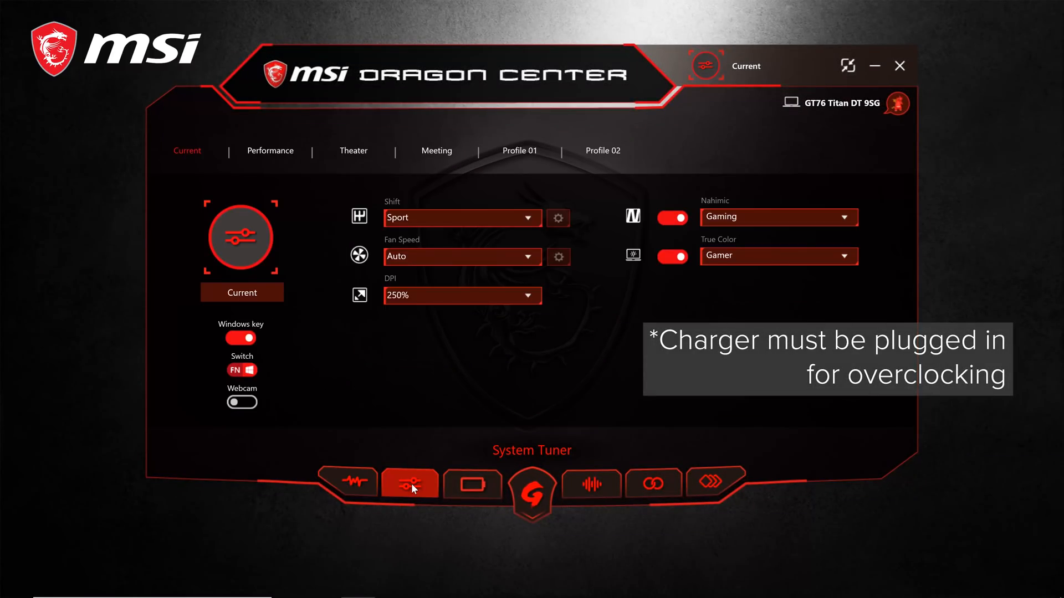
pyautogui.moveTo(437, 502)
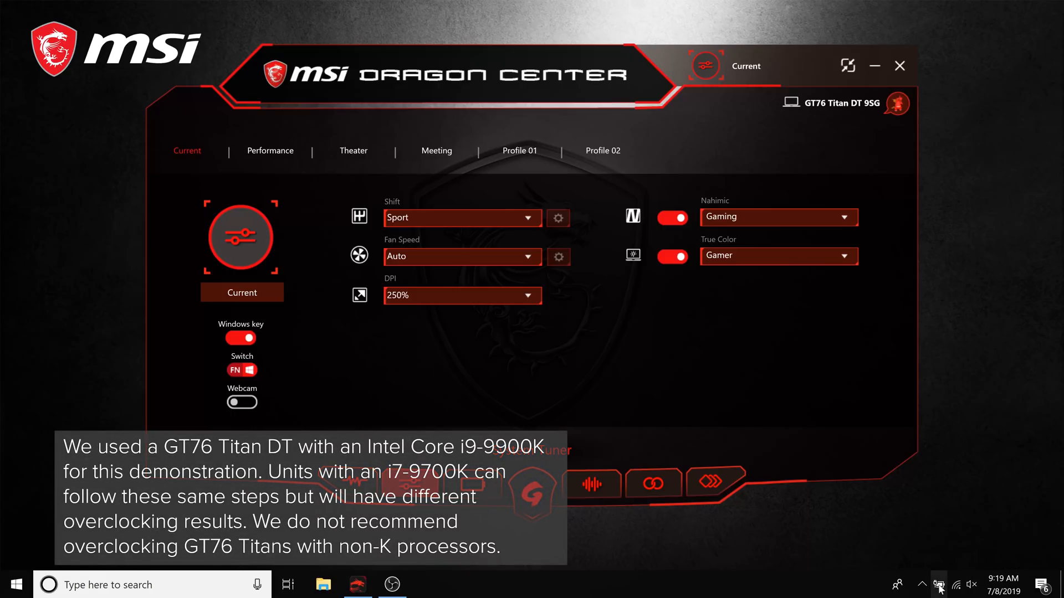
# Check the battery status and slide the plugged-in power mode to maximum performance
pyautogui.click(940, 584)
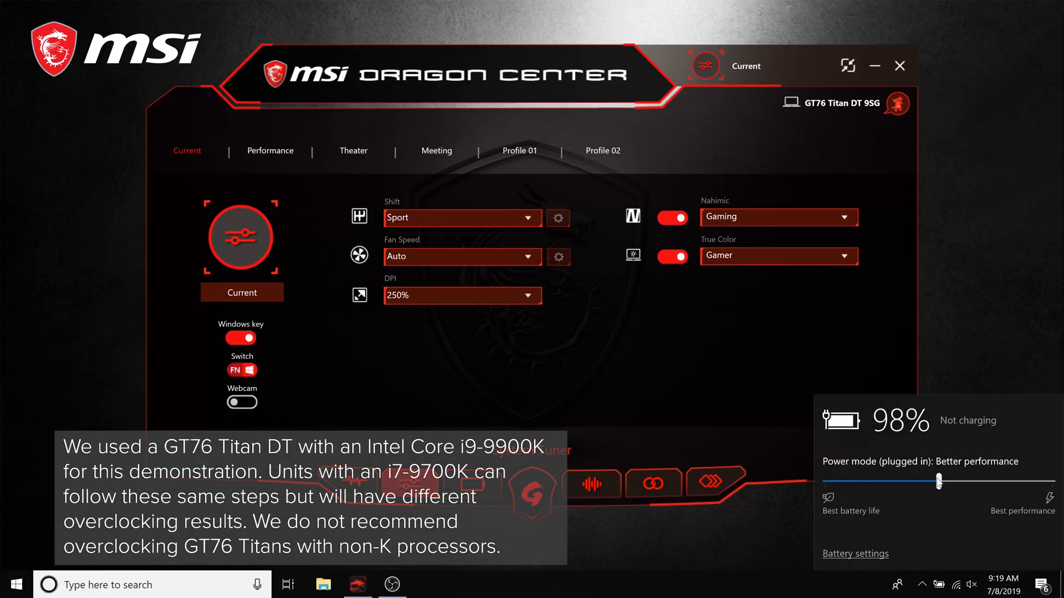
pyautogui.moveTo(938, 481); pyautogui.dragTo(1048, 481)
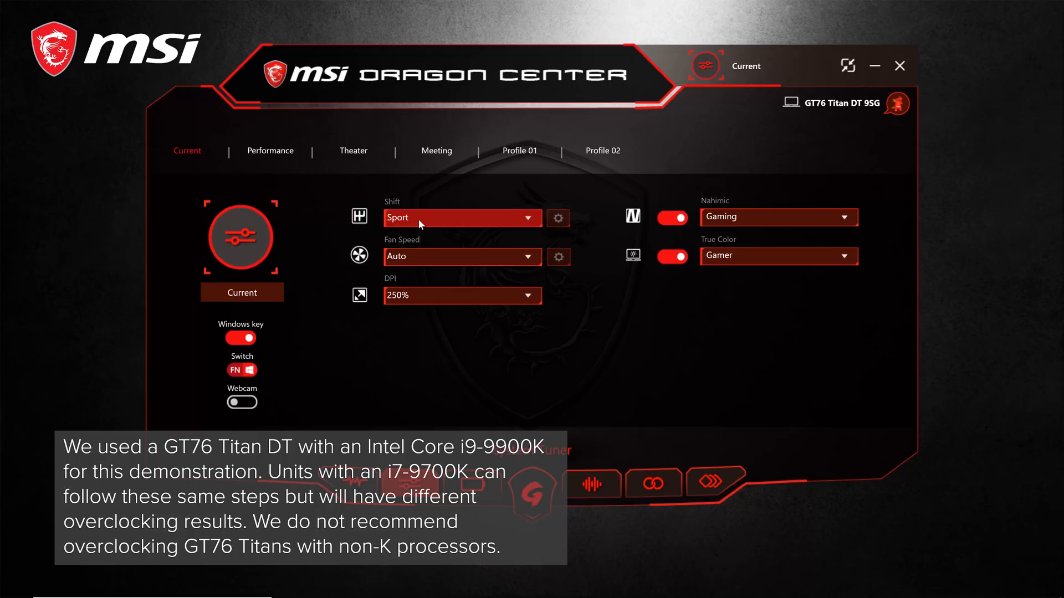
# Set the Current profile's Shift to Turbo and Fan Speed to Cooler Boost
pyautogui.click(461, 217)
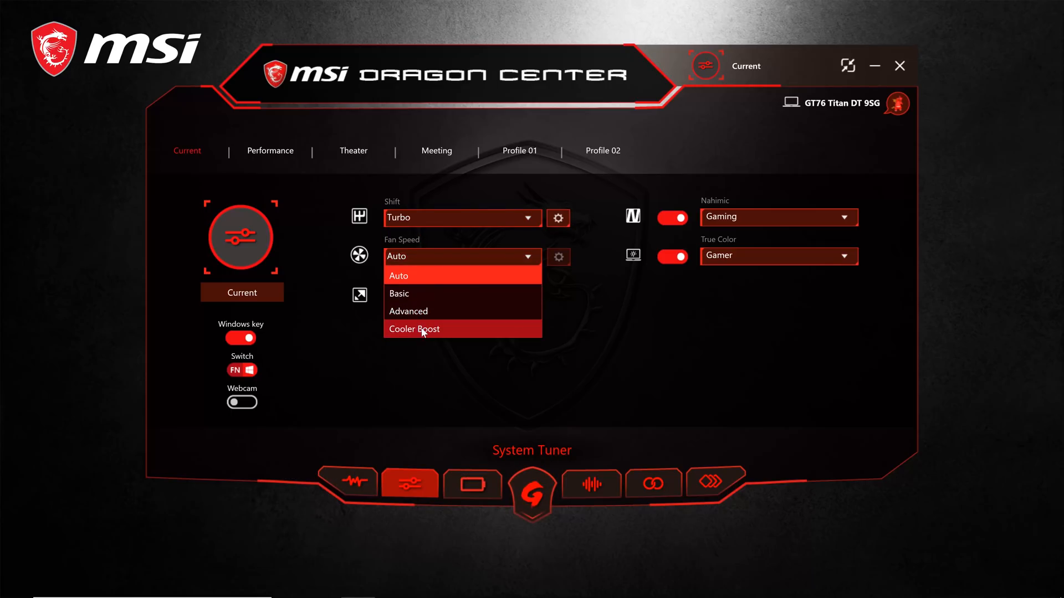
pyautogui.click(414, 329)
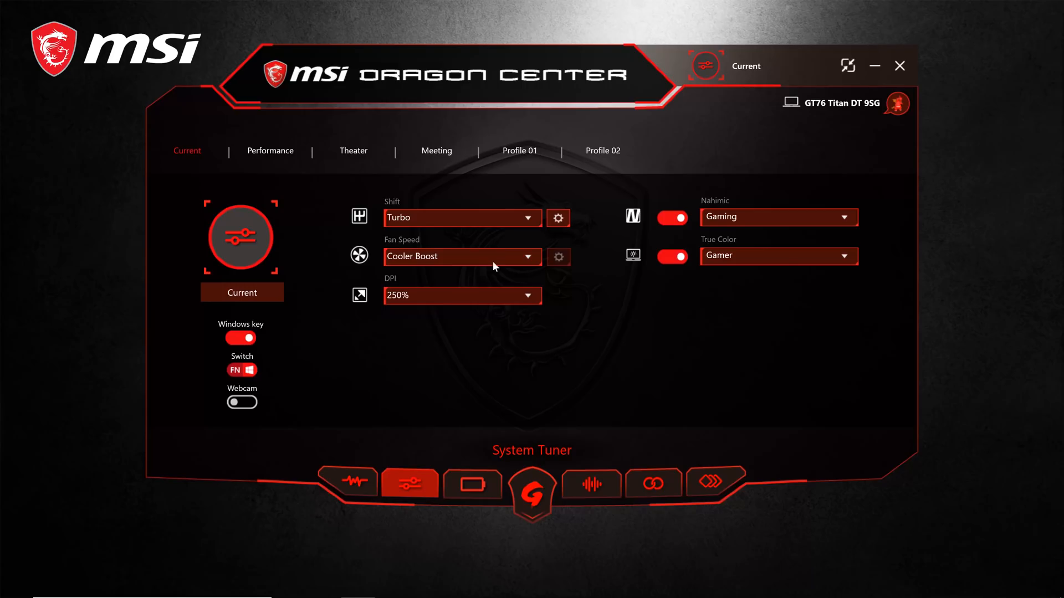
# Bring up the Turbo Mode CPU settings showing all eight cores at 48
pyautogui.click(558, 218)
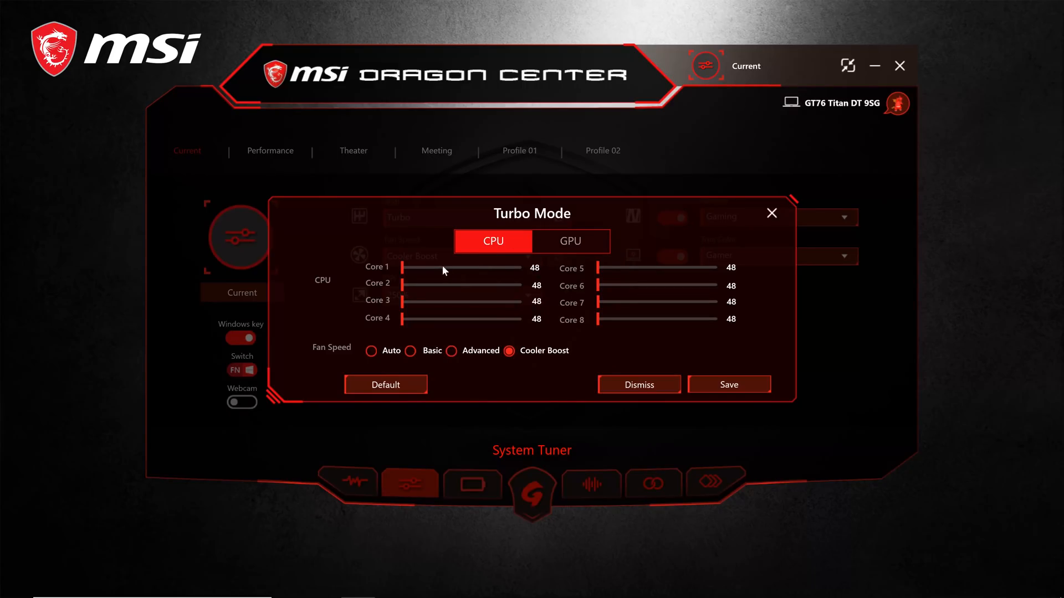
pyautogui.moveTo(610, 328)
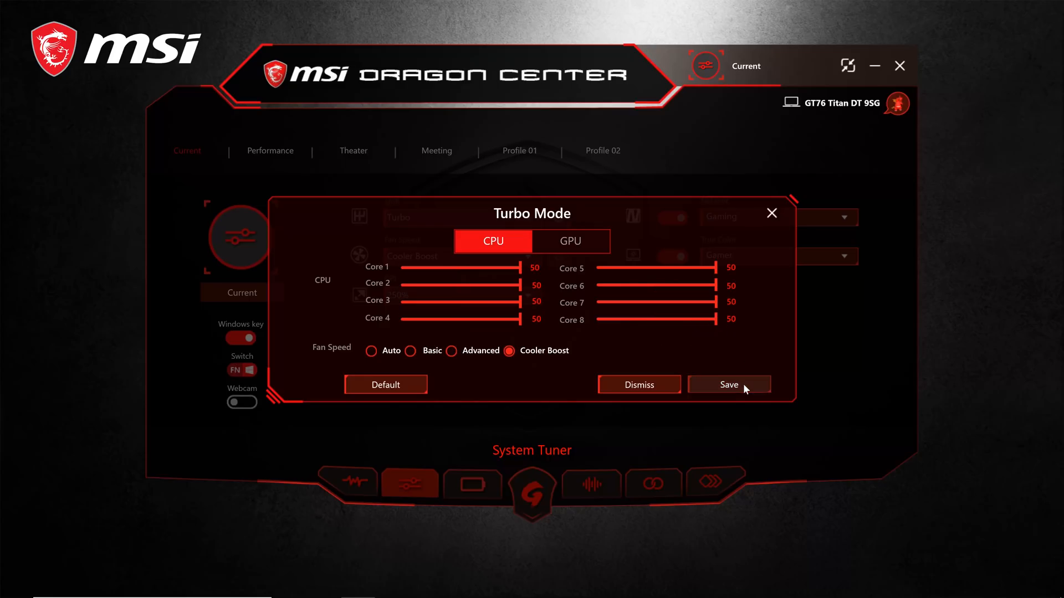
# Save the 50 overclock on all eight cores and confirm the Overclocking Warning
pyautogui.click(728, 384)
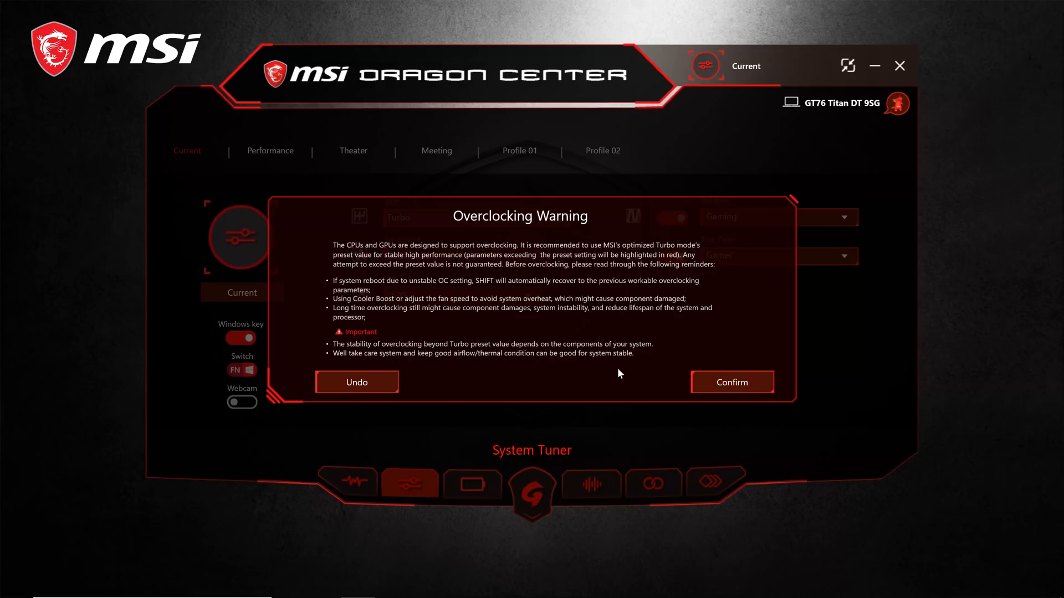
pyautogui.moveTo(505, 344)
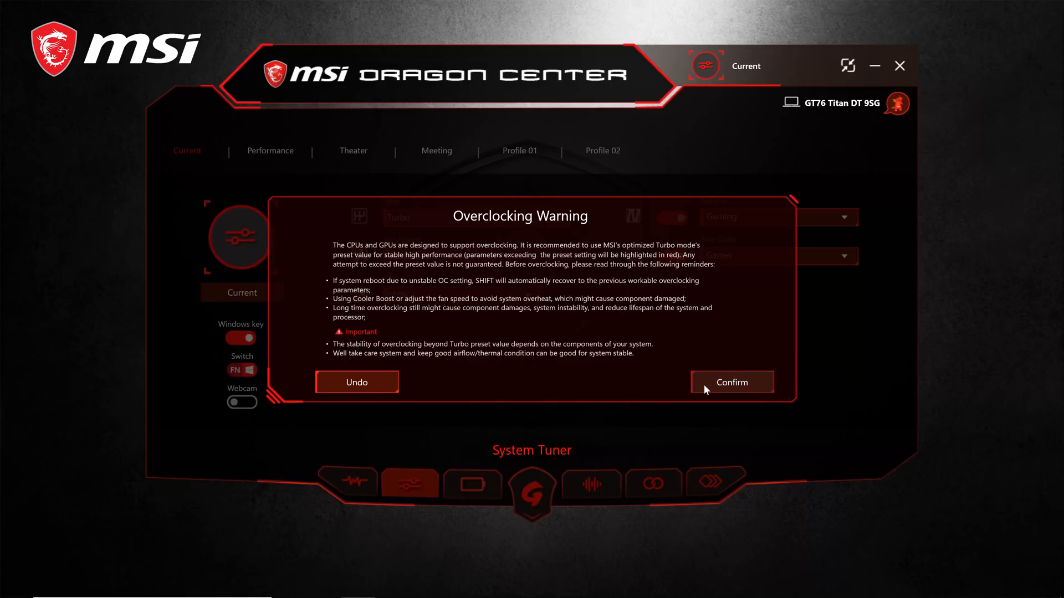
pyautogui.click(731, 381)
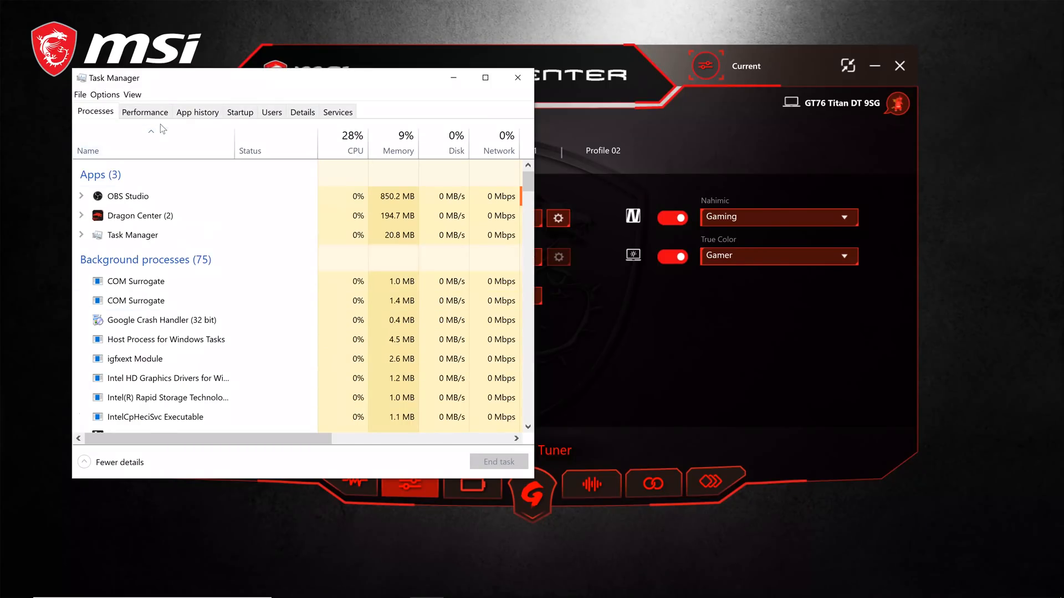
# Check CPU speed in Task Manager's Performance view, then search Start for XTU
pyautogui.click(144, 112)
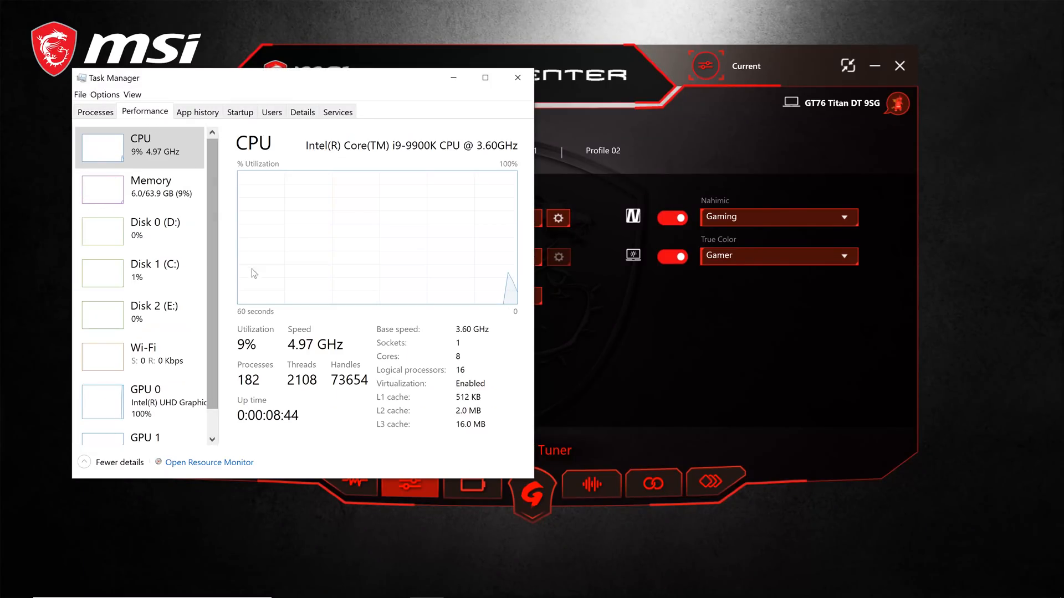
pyautogui.write('xtu')
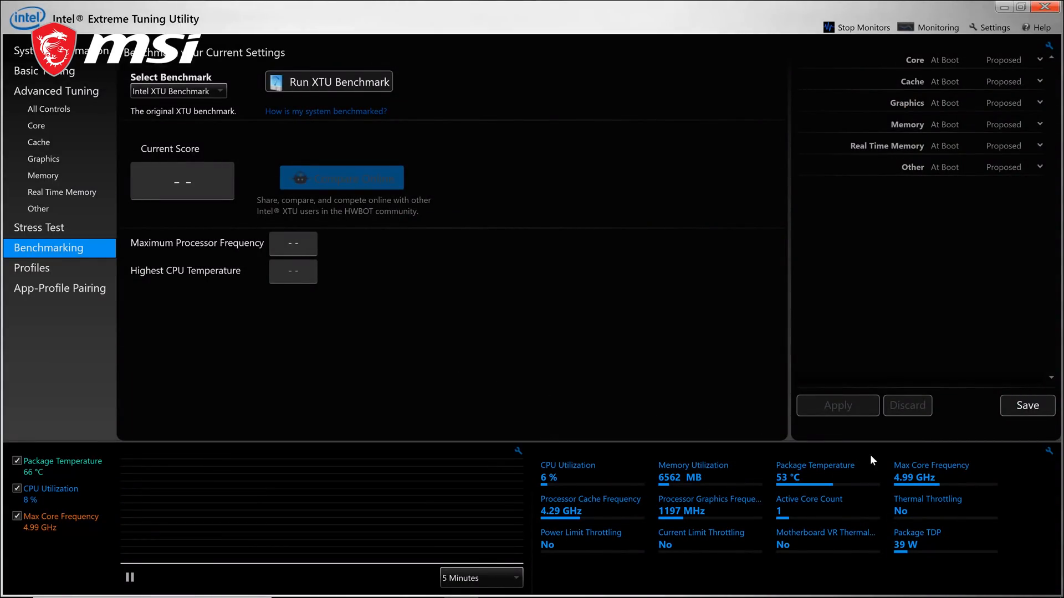
pyautogui.moveTo(894, 487)
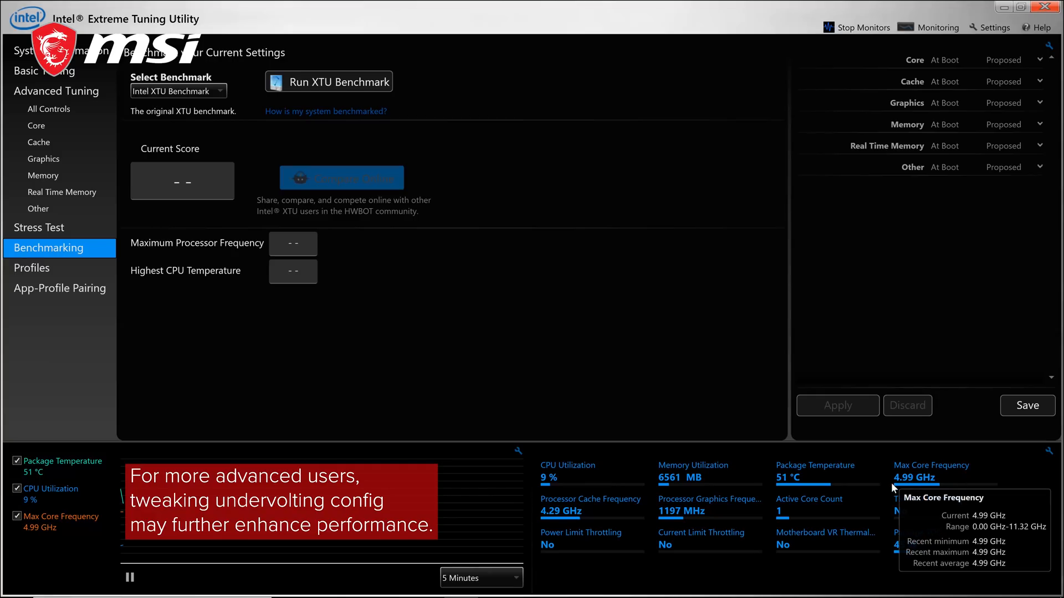